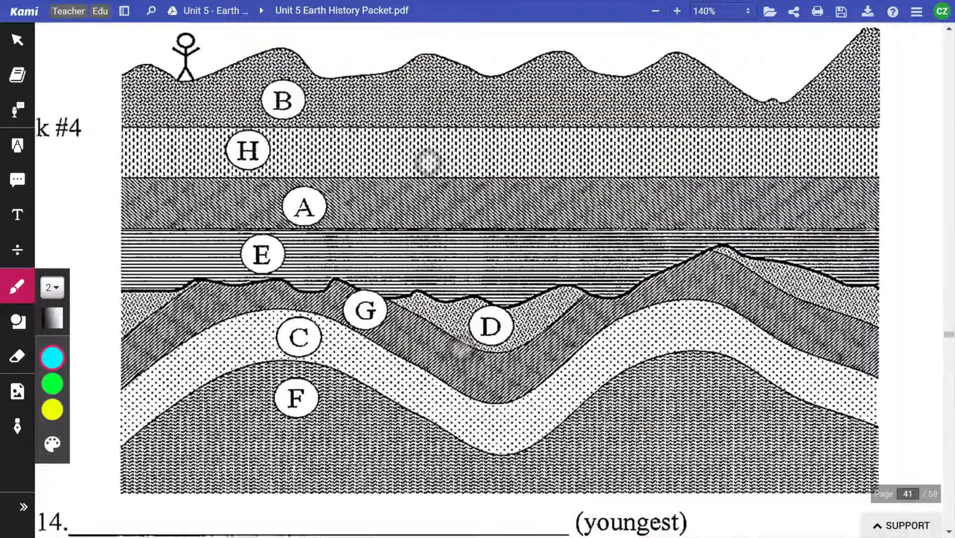
Zoom the Block #4 diagram to 196% and loop the stick figure and top surface in green.
{"action": "scroll", "scroll_direction": "up", "scroll_amount": 3}
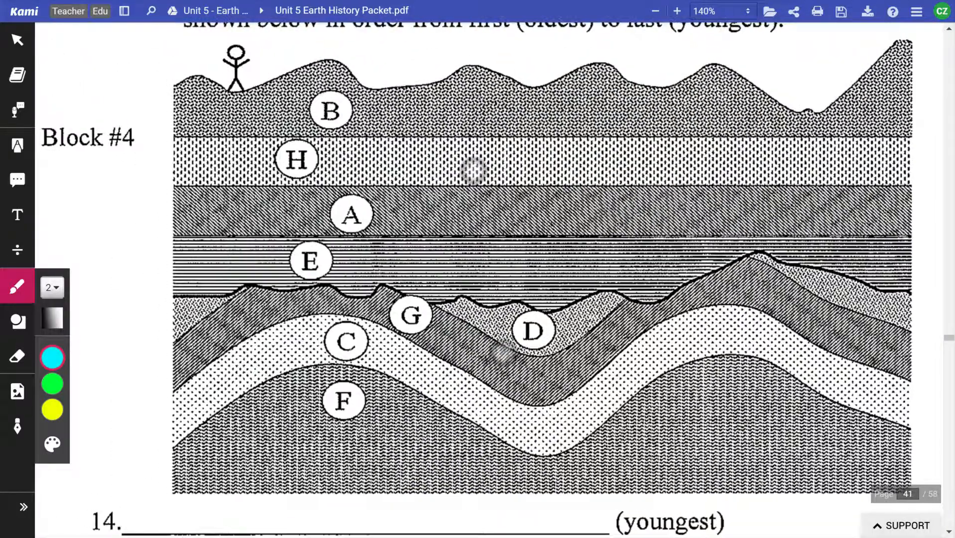
{"action": "left_click", "coordinate": [675, 11]}
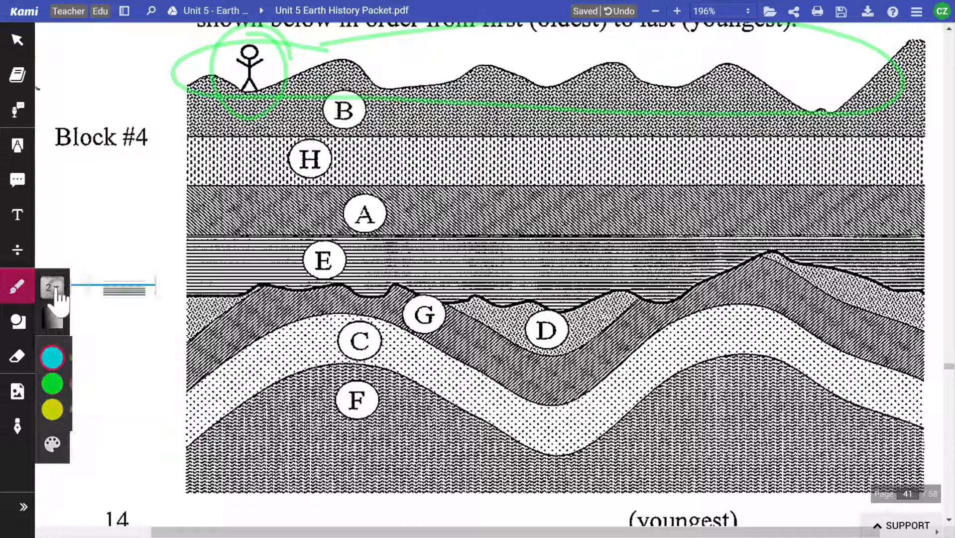
Trace layer C along its fold with a size-10 cyan stroke before clearing the marks.
{"action": "left_click", "coordinate": [50, 287]}
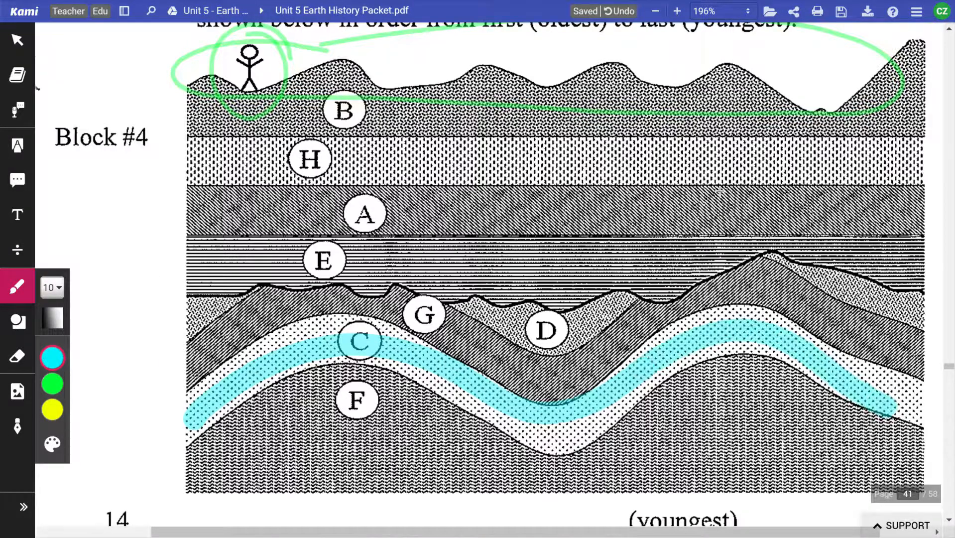
{"action": "left_click_drag", "start_coordinate": [202, 362], "coordinate": [926, 366]}
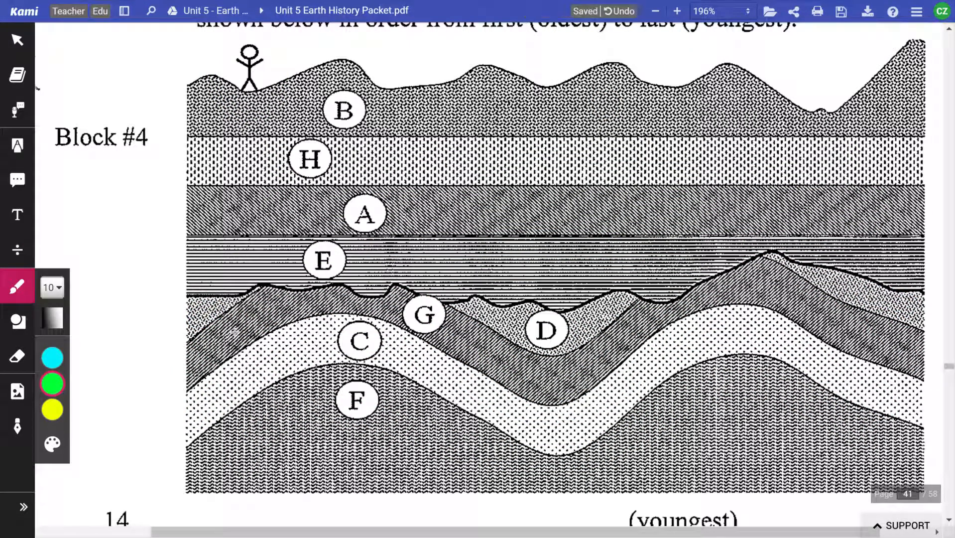
Draw a red size-4 arrow to the boundary under E and trace it across to the right edge.
{"action": "left_click", "coordinate": [50, 446]}
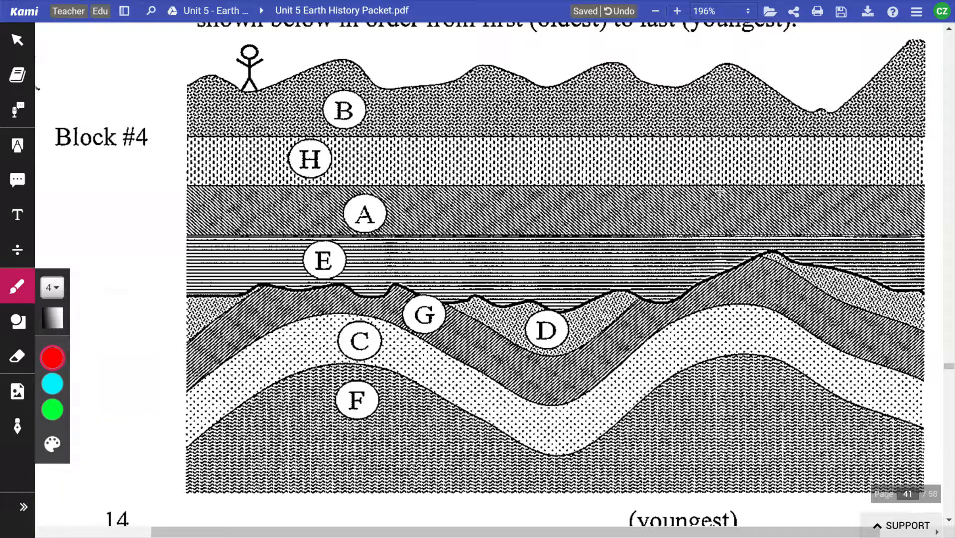
{"action": "left_click_drag", "start_coordinate": [135, 253], "coordinate": [183, 299]}
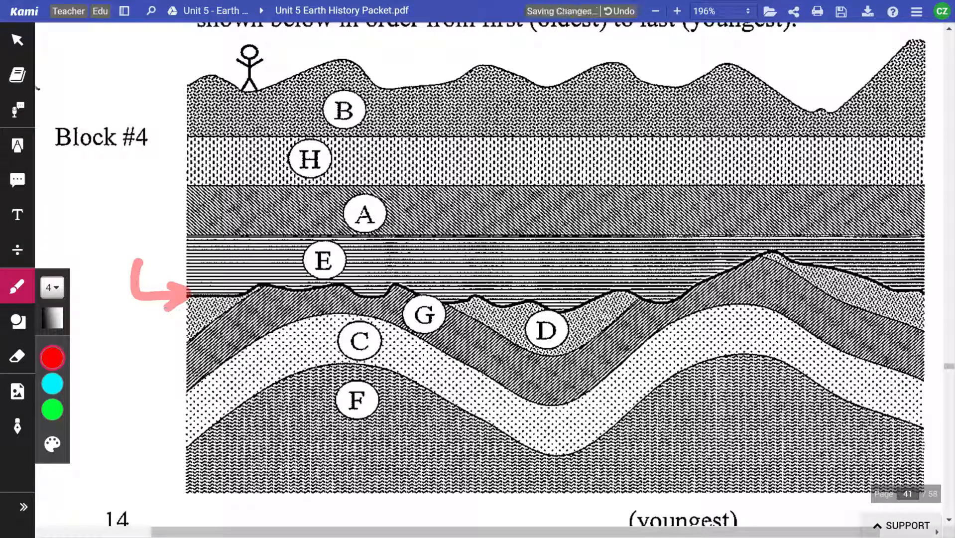
{"action": "left_click_drag", "start_coordinate": [190, 293], "coordinate": [286, 286]}
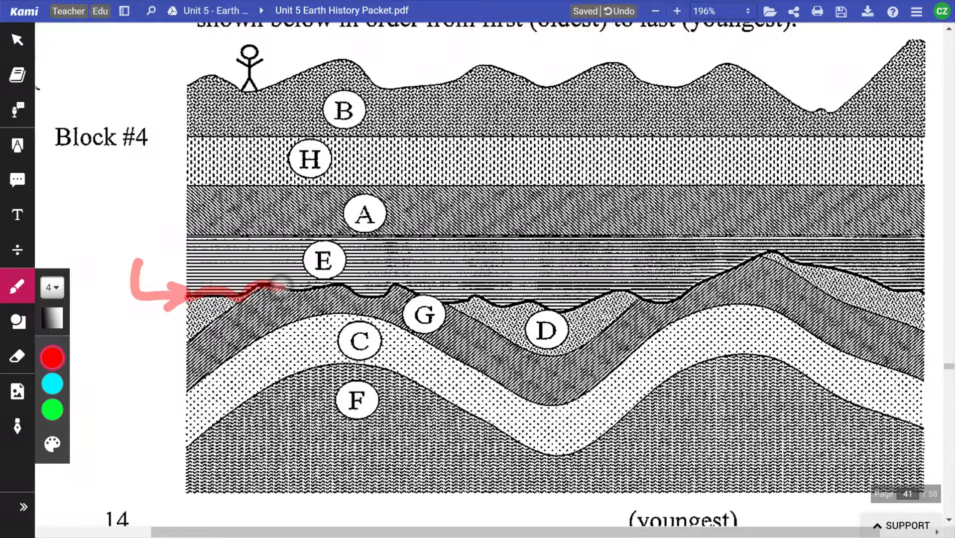
{"action": "left_click_drag", "start_coordinate": [262, 293], "coordinate": [414, 289]}
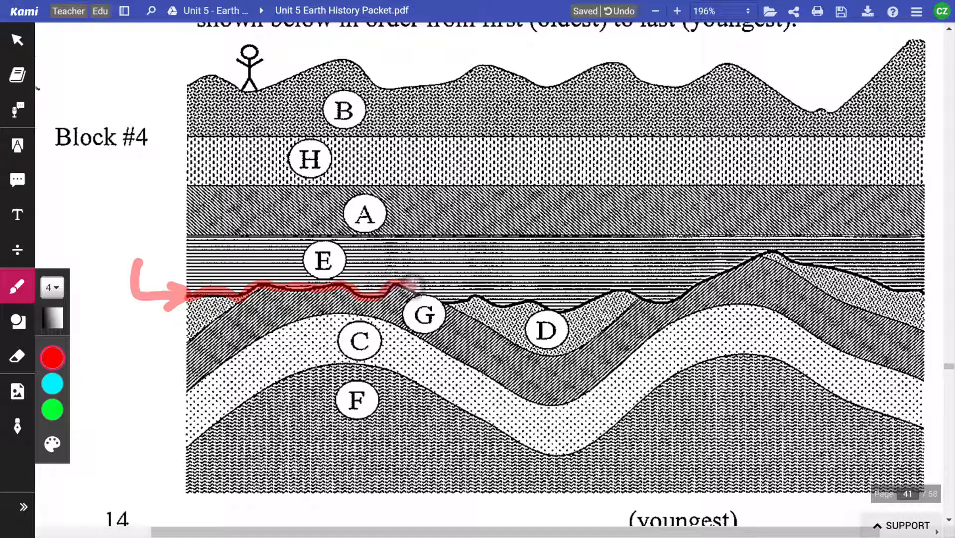
{"action": "left_click_drag", "start_coordinate": [405, 286], "coordinate": [545, 299]}
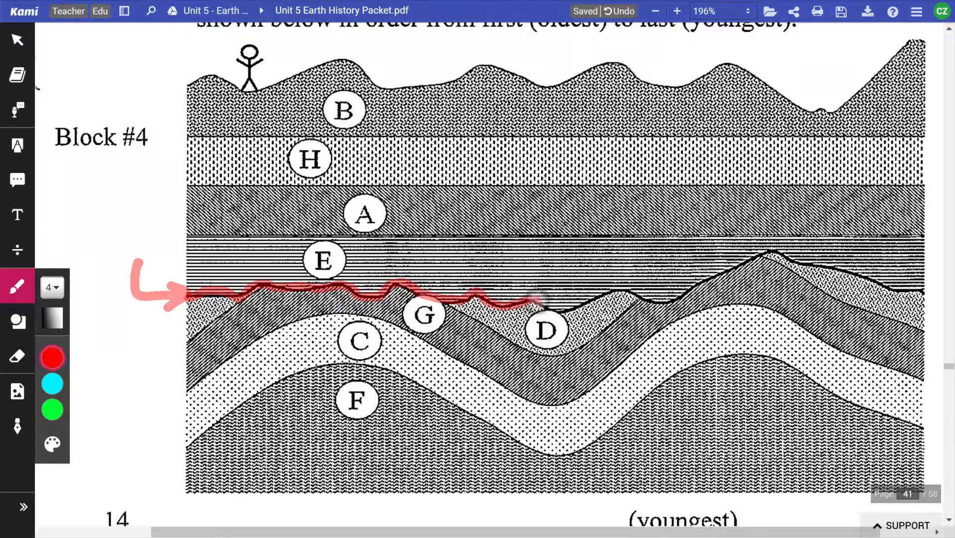
{"action": "left_click_drag", "start_coordinate": [536, 299], "coordinate": [694, 286]}
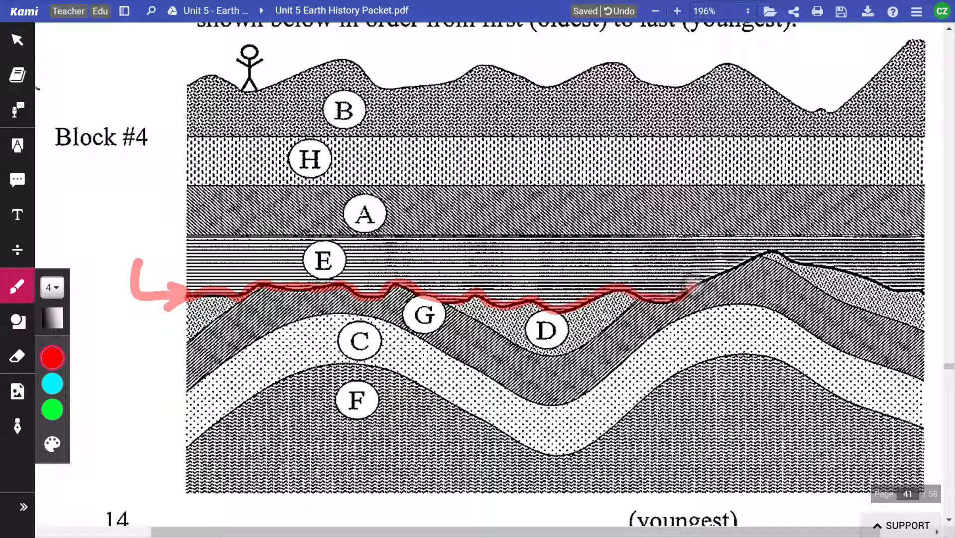
{"action": "left_click_drag", "start_coordinate": [688, 285], "coordinate": [883, 286]}
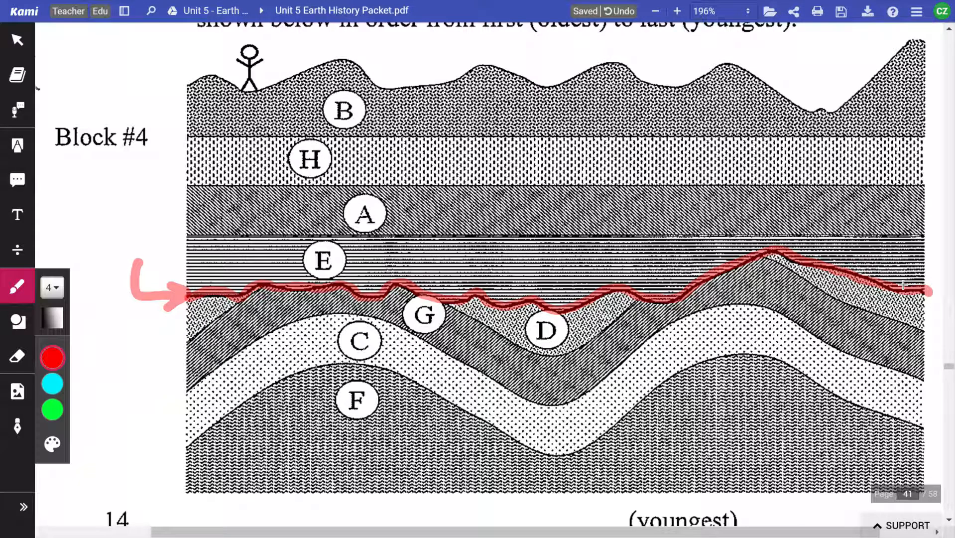
Handwrite 'unconformity' with a finer pen and erase the extra boundary tracing.
{"action": "left_click", "coordinate": [51, 287]}
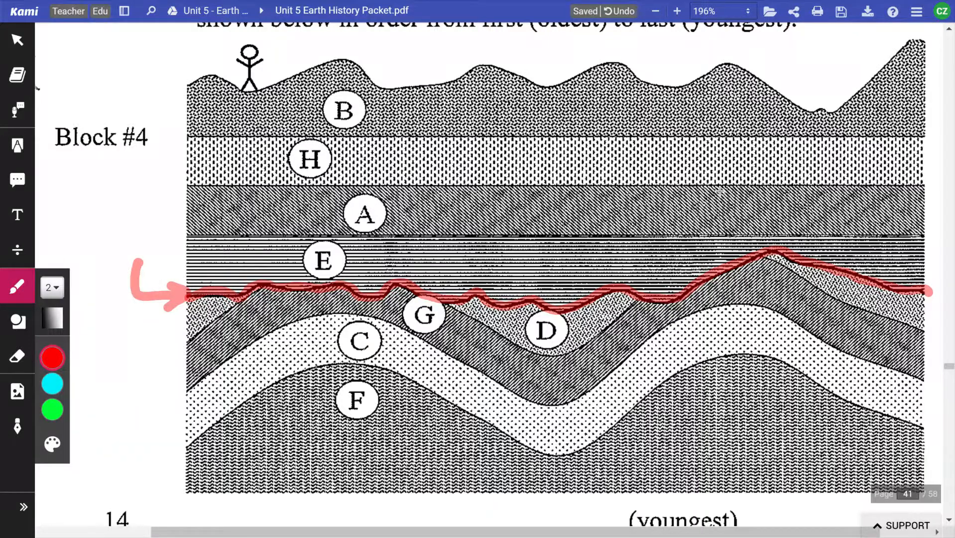
{"action": "mouse_move", "coordinate": [45, 233]}
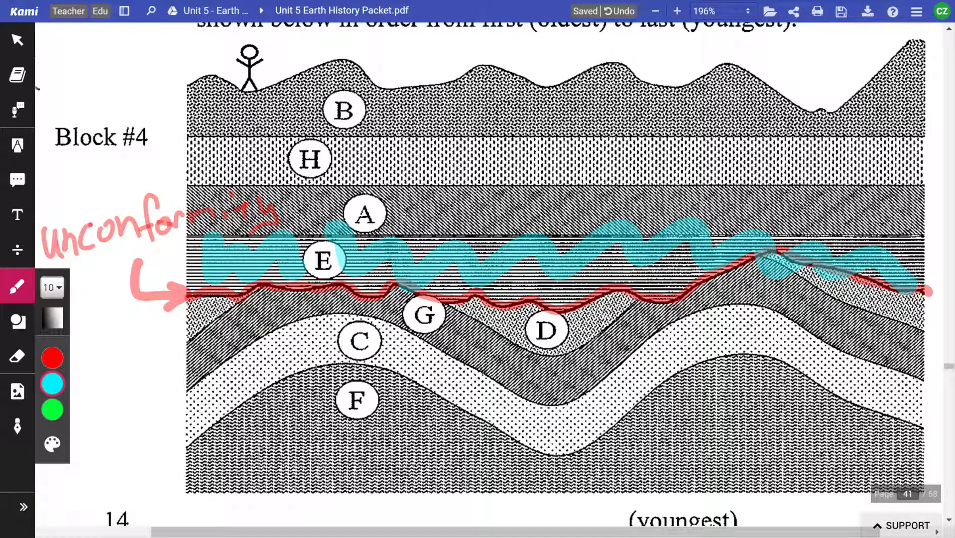
{"action": "left_click_drag", "start_coordinate": [542, 366], "coordinate": [533, 463]}
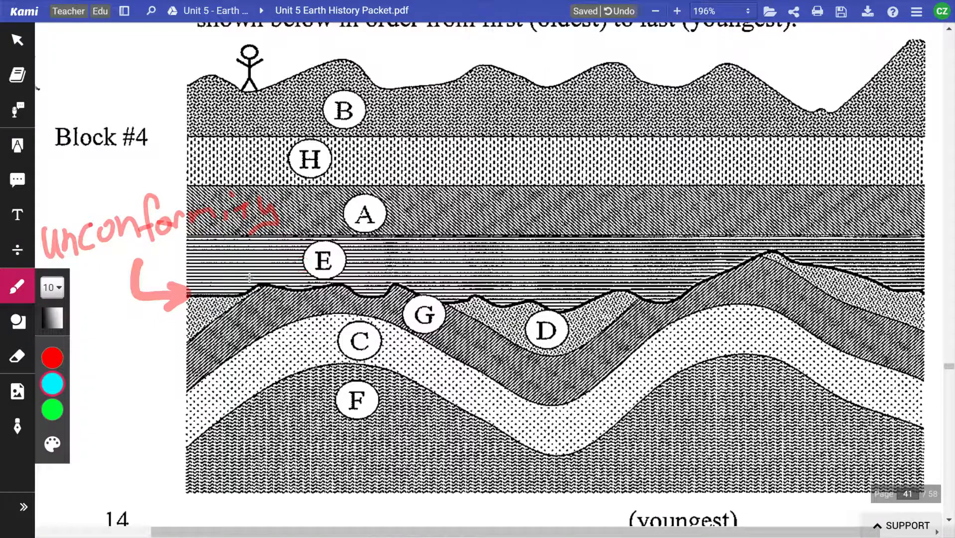
Write a black numbered list '1 uplift, 2 eros., 3…' beside the diagram.
{"action": "left_click", "coordinate": [48, 287]}
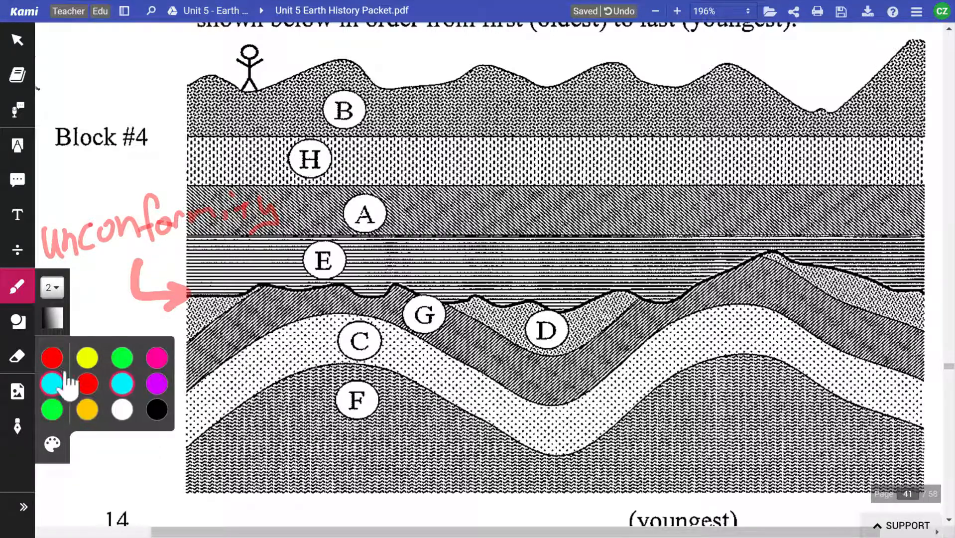
{"action": "left_click", "coordinate": [51, 357]}
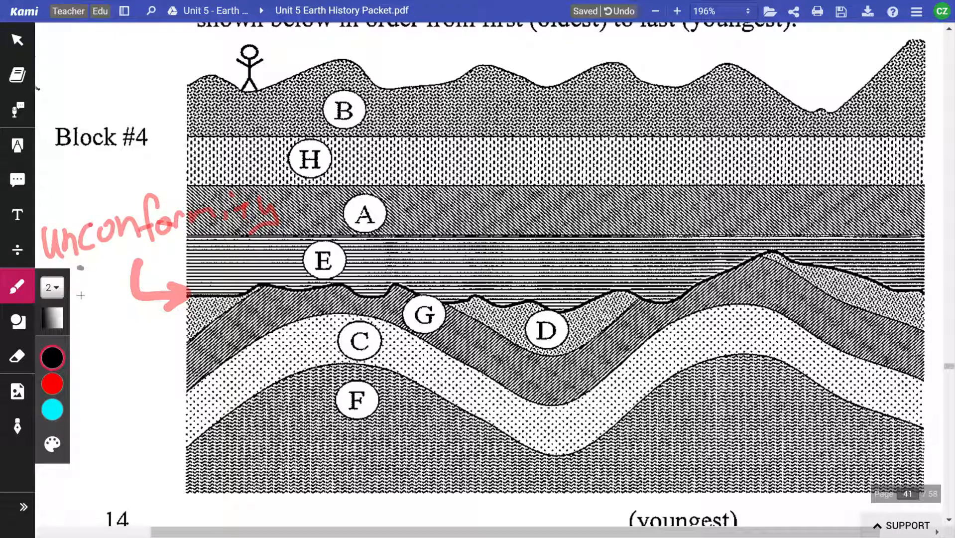
{"action": "left_click_drag", "start_coordinate": [79, 299], "coordinate": [113, 328]}
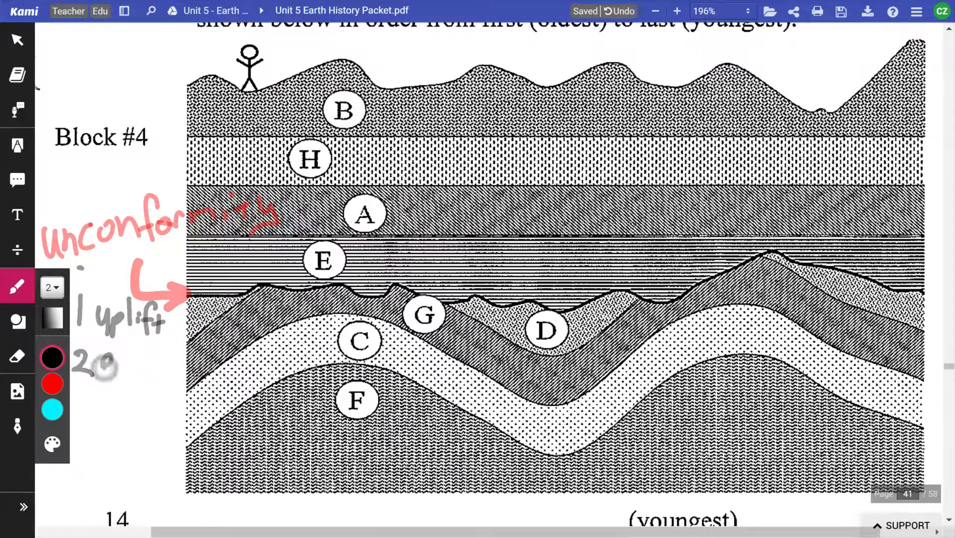
{"action": "type", "text": "eros."}
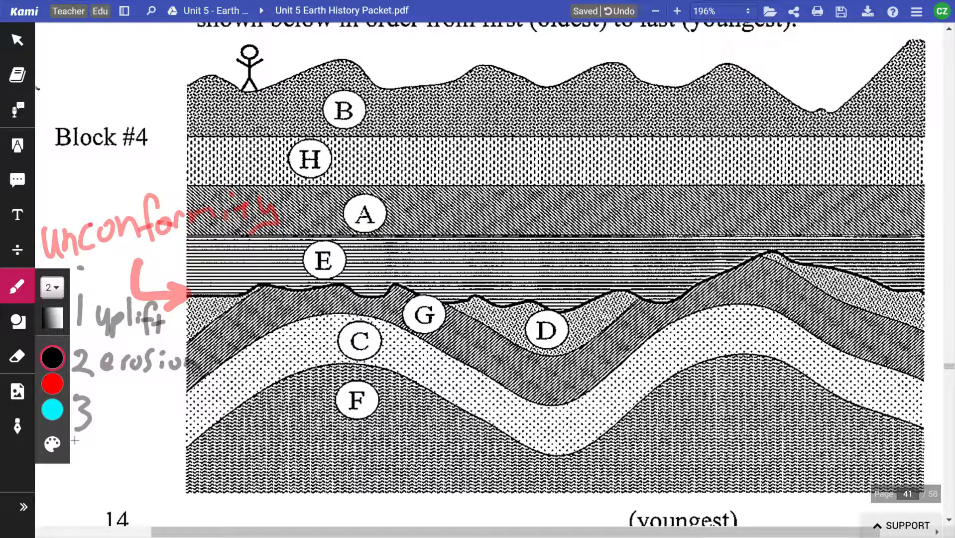
{"action": "left_click_drag", "start_coordinate": [98, 396], "coordinate": [110, 420]}
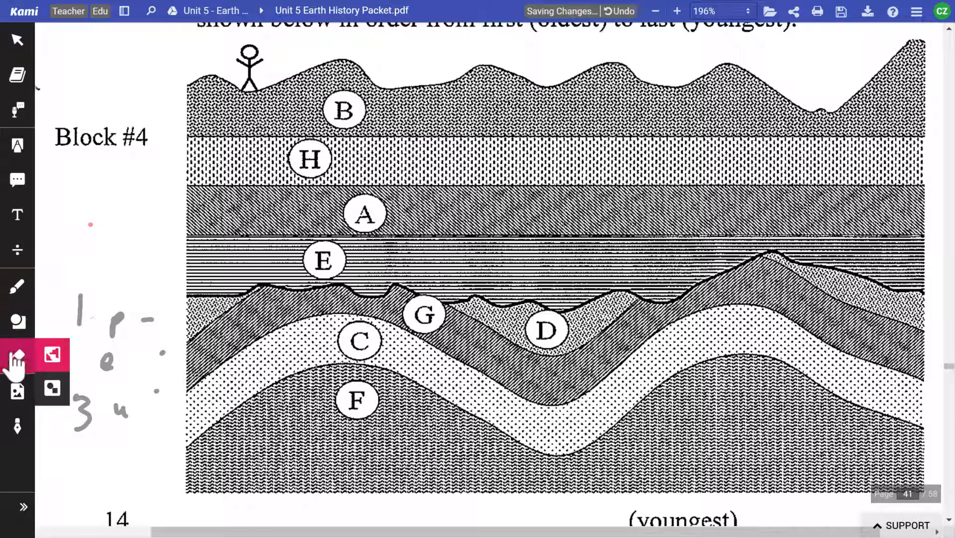
Clear the leftover handwriting and zoom out to 124% showing answer lines 14 to 1.
{"action": "left_click", "coordinate": [17, 355]}
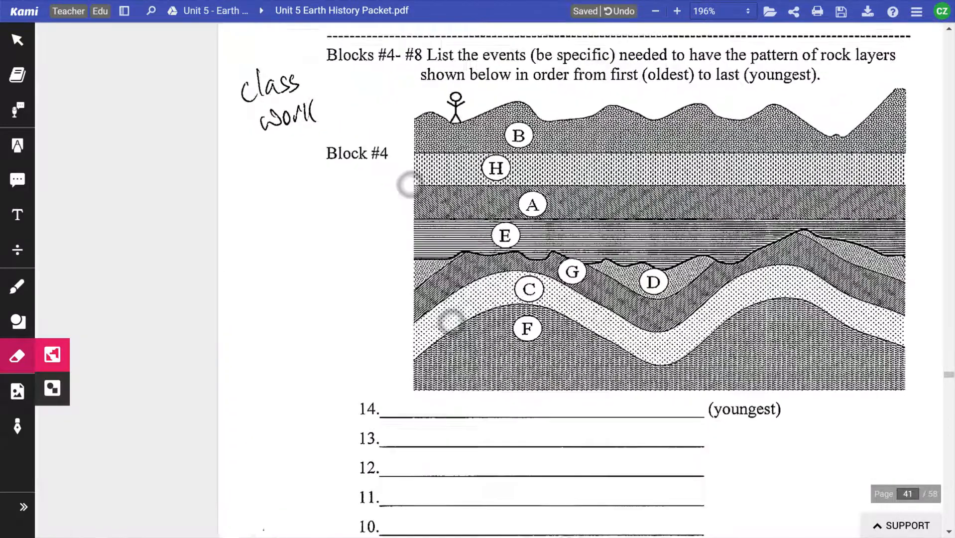
{"action": "scroll", "scroll_direction": "down", "scroll_amount": 3}
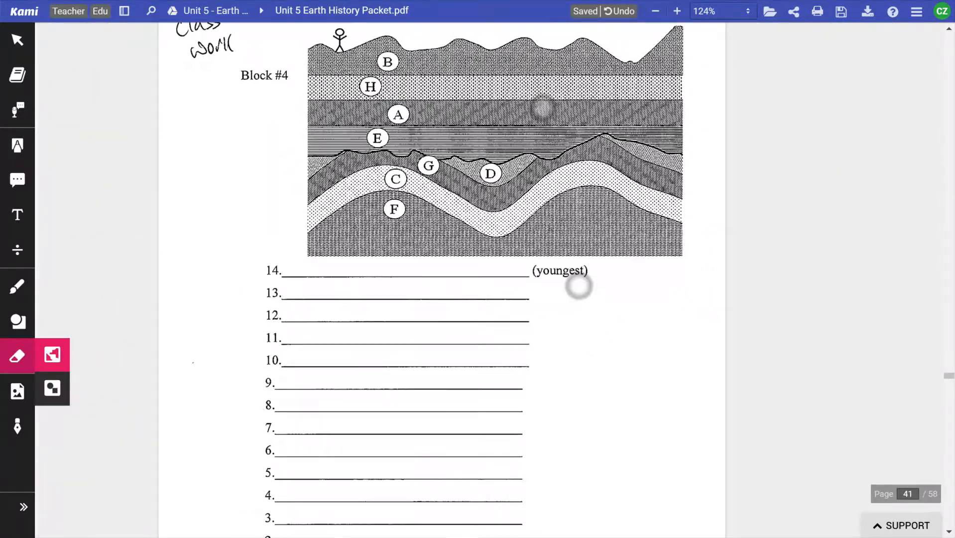
{"action": "scroll", "scroll_direction": "down", "scroll_amount": 3}
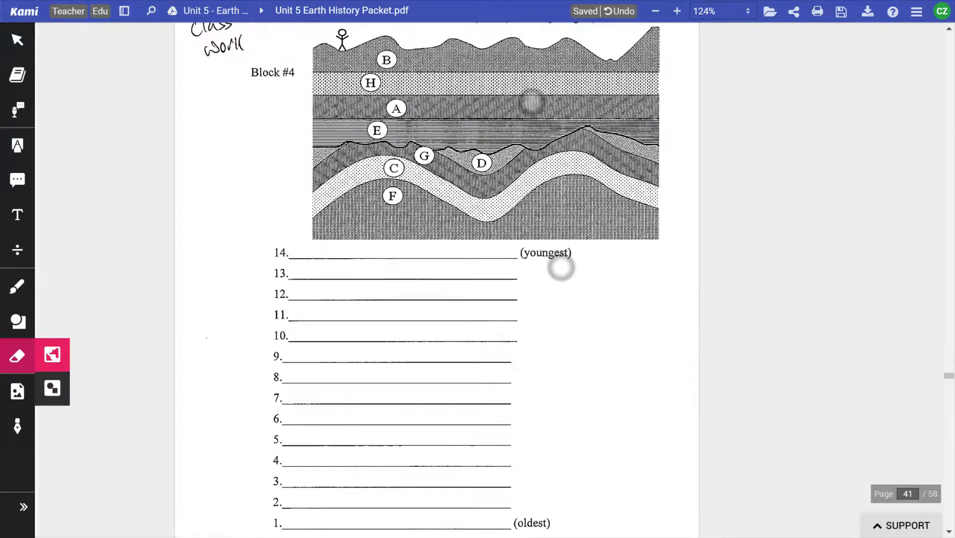
{"action": "left_click", "coordinate": [656, 11]}
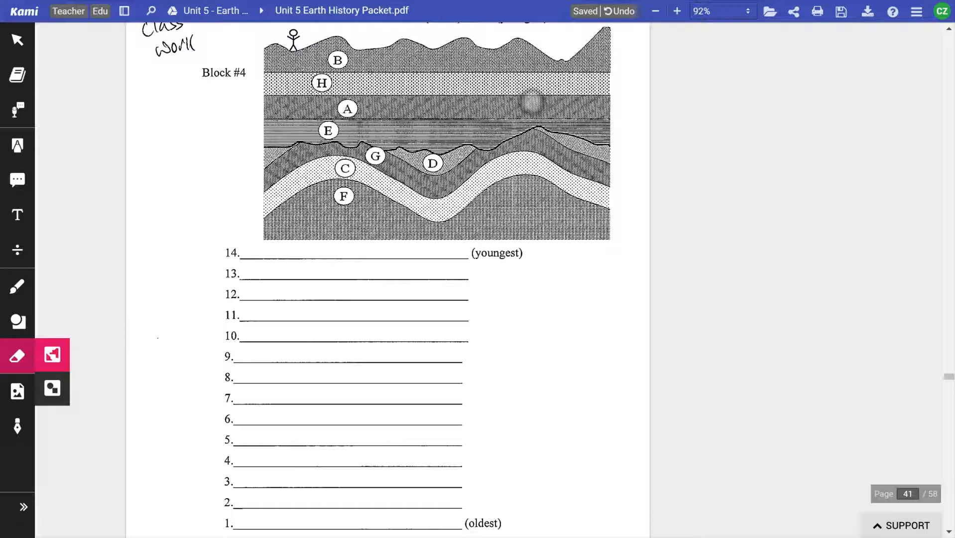
Circle layers C, G and D in red, add an 'old' arrow, and write Depo F and Depo C on lines 1–2.
{"action": "left_click", "coordinate": [18, 286]}
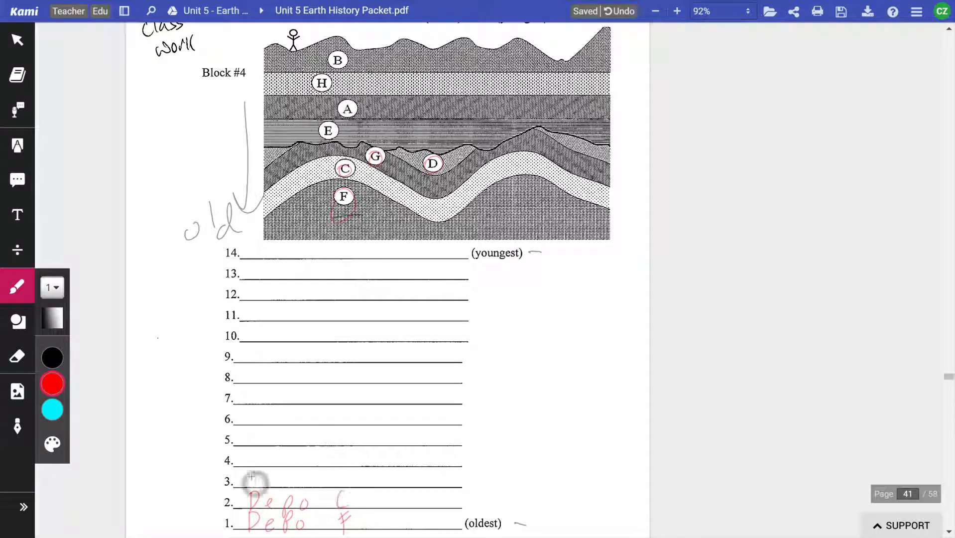
Write Depo G and Depo D on lines 3–4 and bracket events 1–4 as Superposition.
{"action": "left_click_drag", "start_coordinate": [250, 481], "coordinate": [314, 481]}
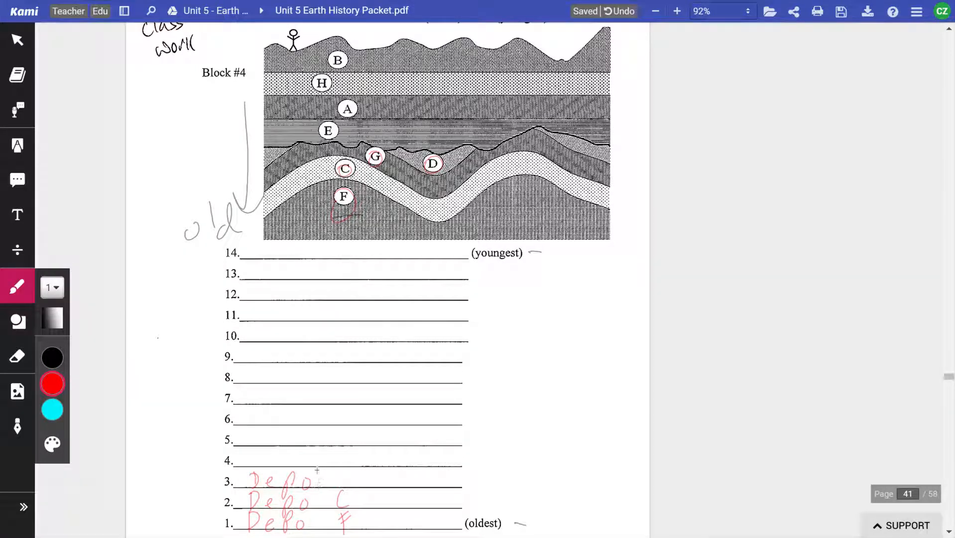
{"action": "left_click_drag", "start_coordinate": [332, 481], "coordinate": [357, 475]}
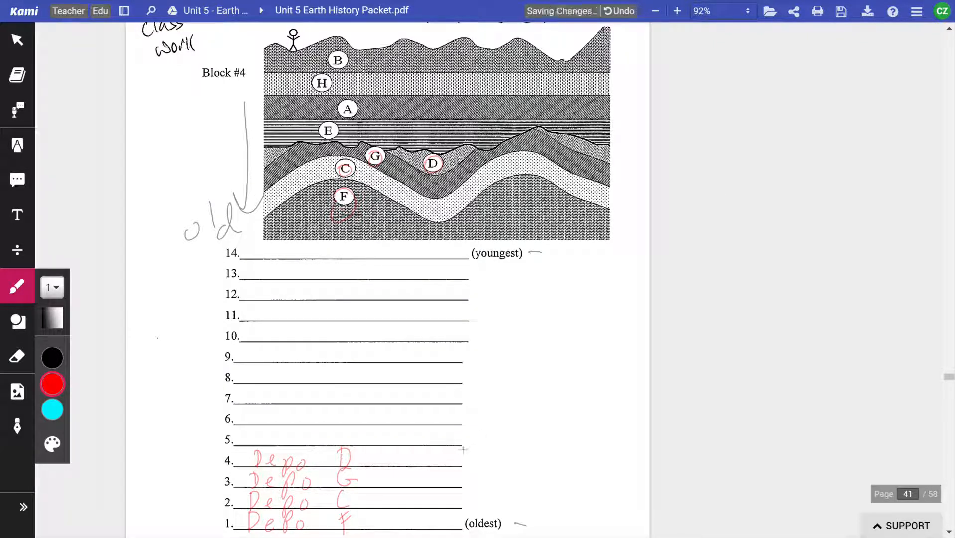
{"action": "left_click_drag", "start_coordinate": [481, 447], "coordinate": [464, 524]}
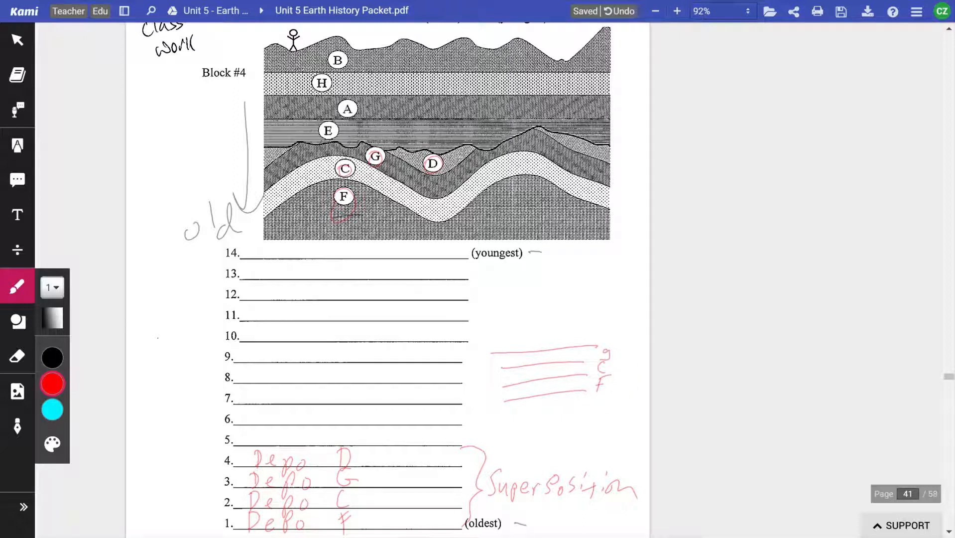
Write 'folding — crosscutting' in red as event 5.
{"action": "left_click_drag", "start_coordinate": [518, 323], "coordinate": [624, 311]}
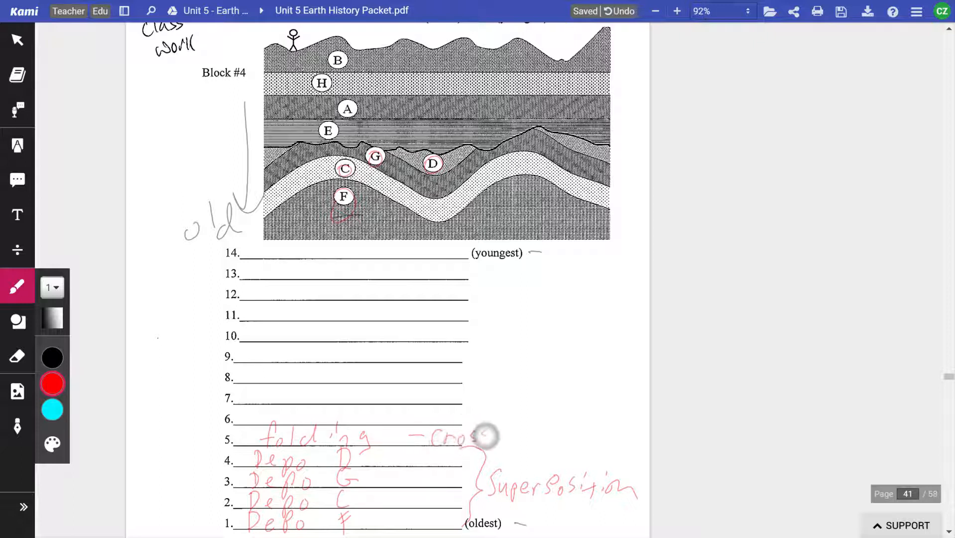
{"action": "left_click_drag", "start_coordinate": [484, 435], "coordinate": [536, 438]}
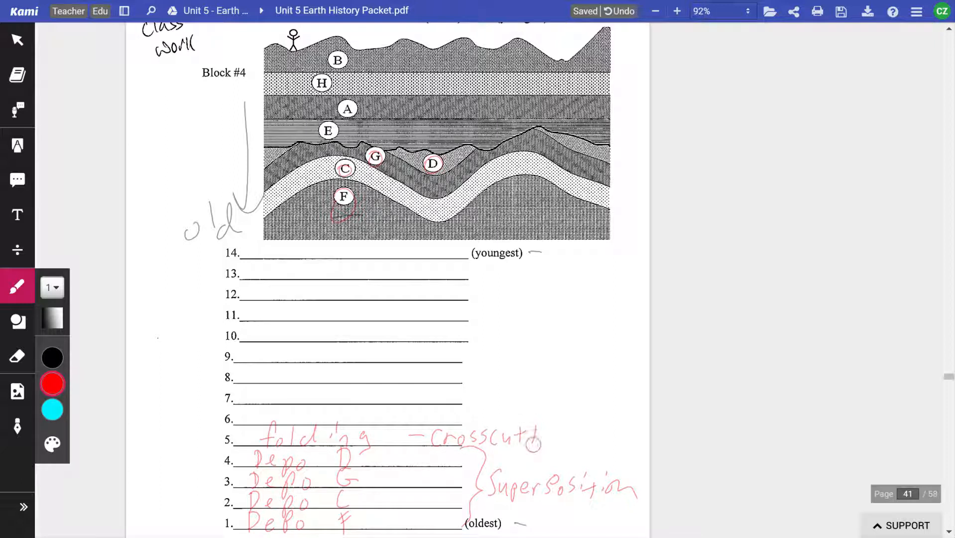
{"action": "left_click_drag", "start_coordinate": [536, 435], "coordinate": [563, 436]}
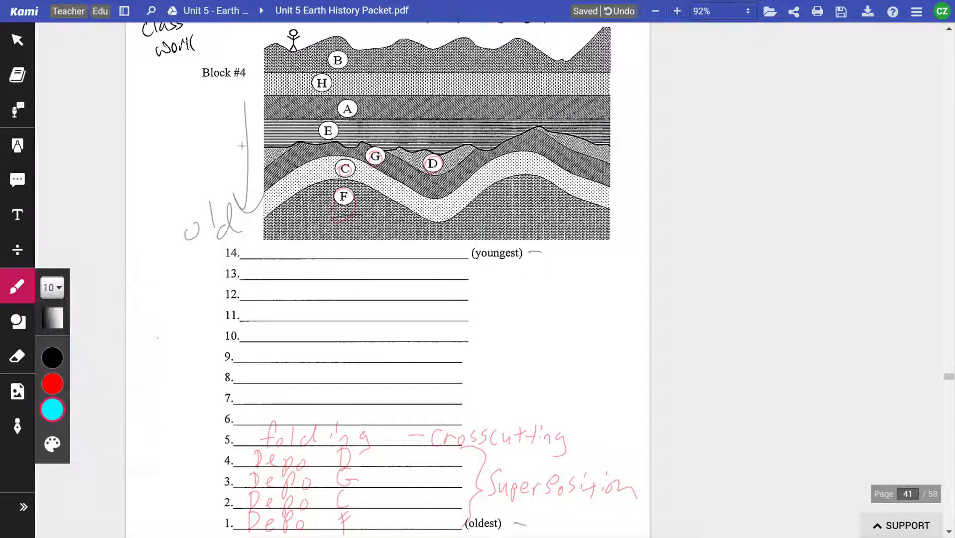
Trace the buried erosion surface with a thick cyan line and add an arrow pointing at it.
{"action": "left_click_drag", "start_coordinate": [238, 145], "coordinate": [500, 144]}
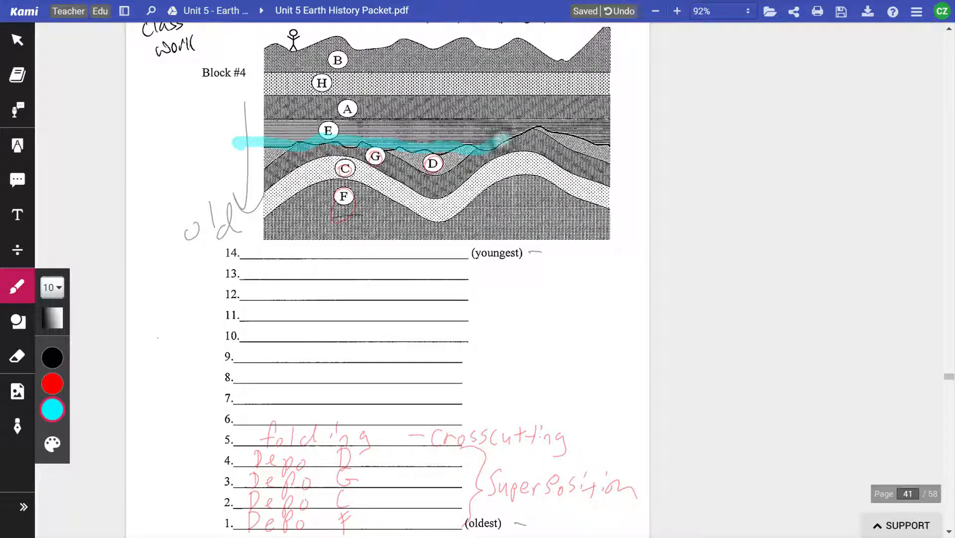
{"action": "left_click_drag", "start_coordinate": [487, 146], "coordinate": [615, 147]}
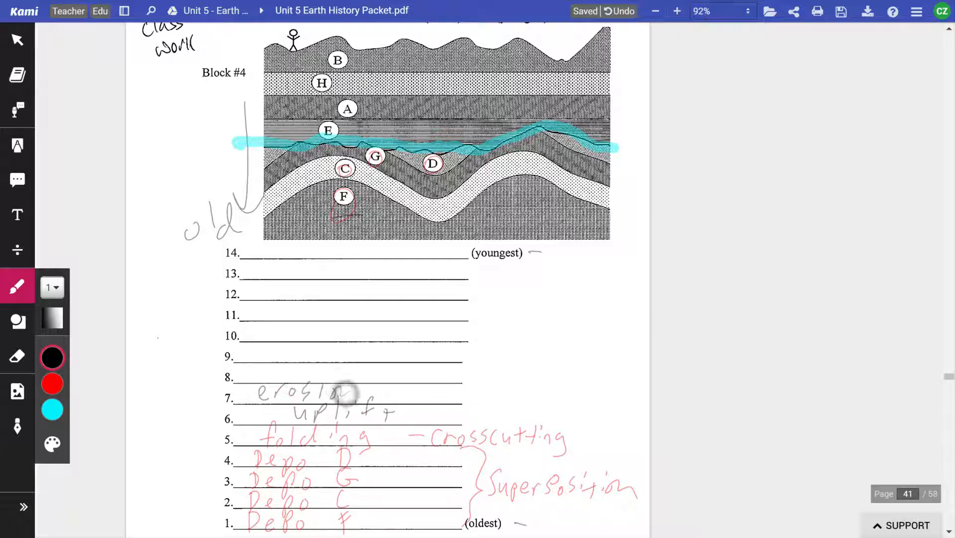
{"action": "mouse_move", "coordinate": [285, 384]}
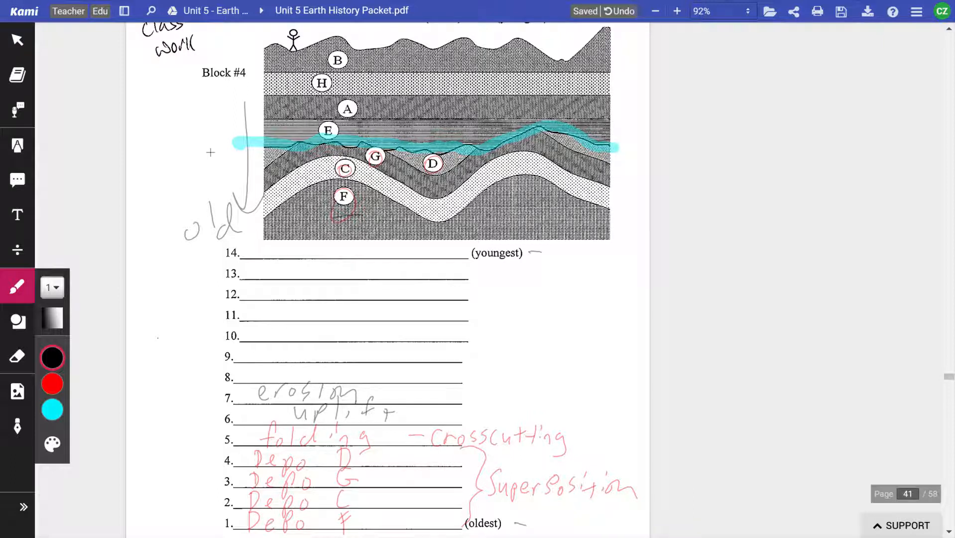
{"action": "left_click_drag", "start_coordinate": [201, 147], "coordinate": [238, 143]}
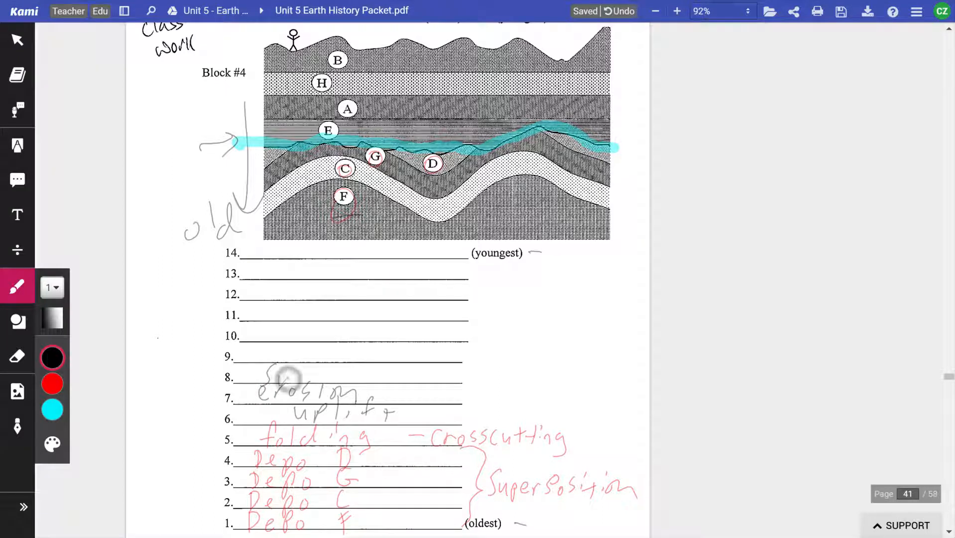
Write uplift, erosion, subsidence as events 6–8 and bracket them as unconformity.
{"action": "left_click_drag", "start_coordinate": [261, 381], "coordinate": [362, 380]}
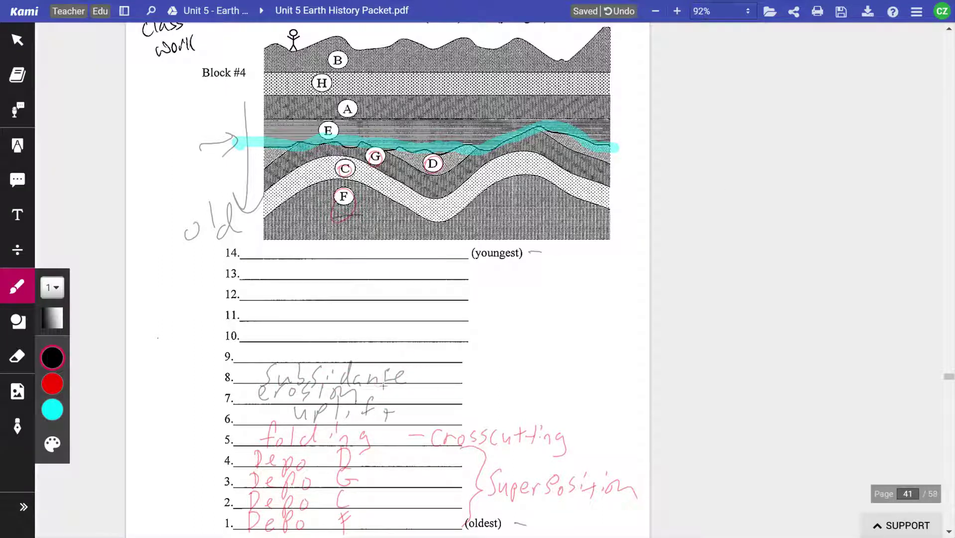
{"action": "left_click_drag", "start_coordinate": [469, 366], "coordinate": [487, 426]}
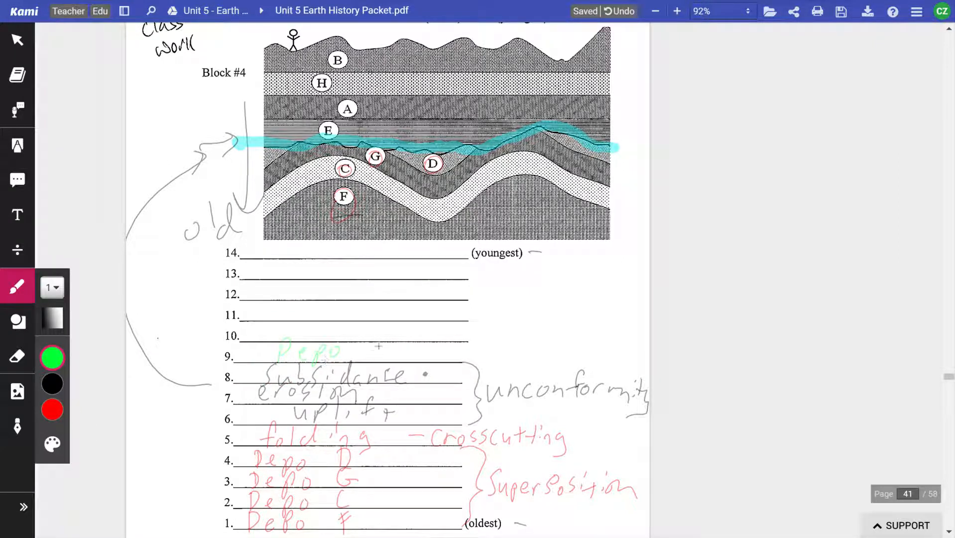
Write green Depo E, Depo A, Depo H, Depo B on lines 9–12 bracketed as Superposition.
{"action": "type", "text": "E"}
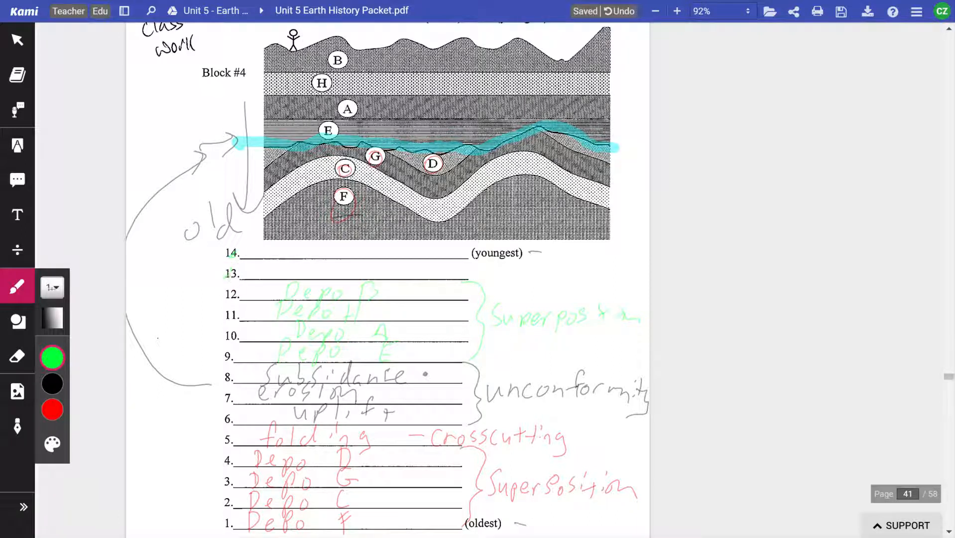
Dab green on the stick figure at pen size 8, then drop the width to 2.
{"action": "left_click", "coordinate": [51, 286]}
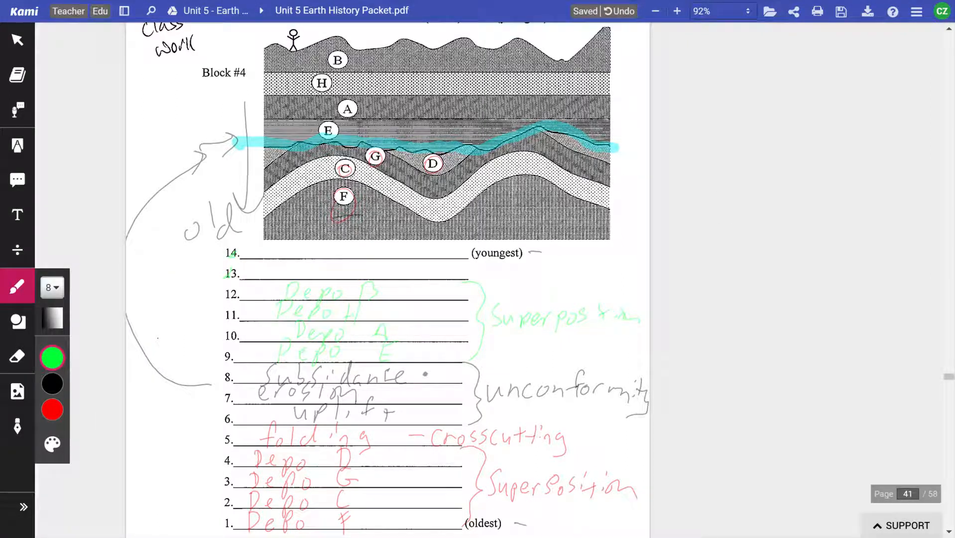
{"action": "left_click", "coordinate": [293, 45]}
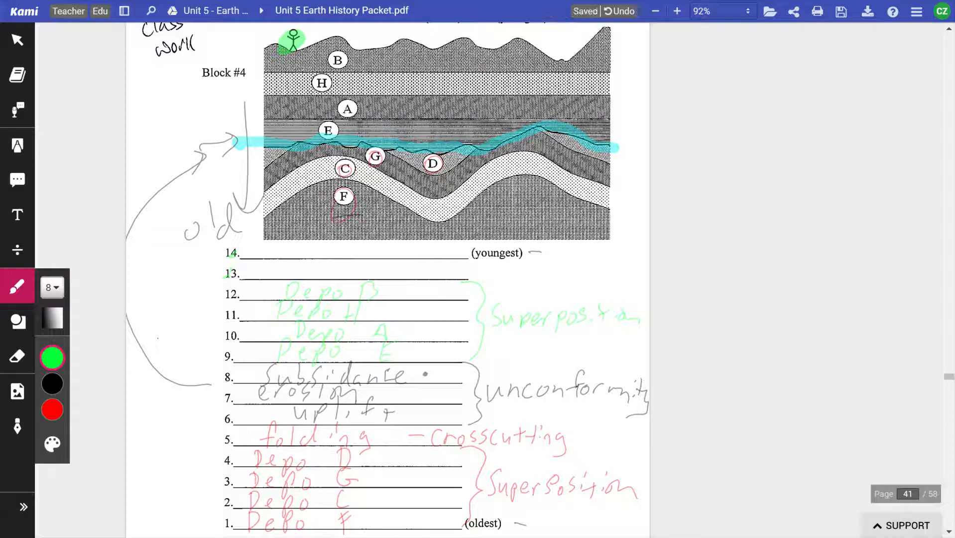
{"action": "left_click", "coordinate": [51, 287]}
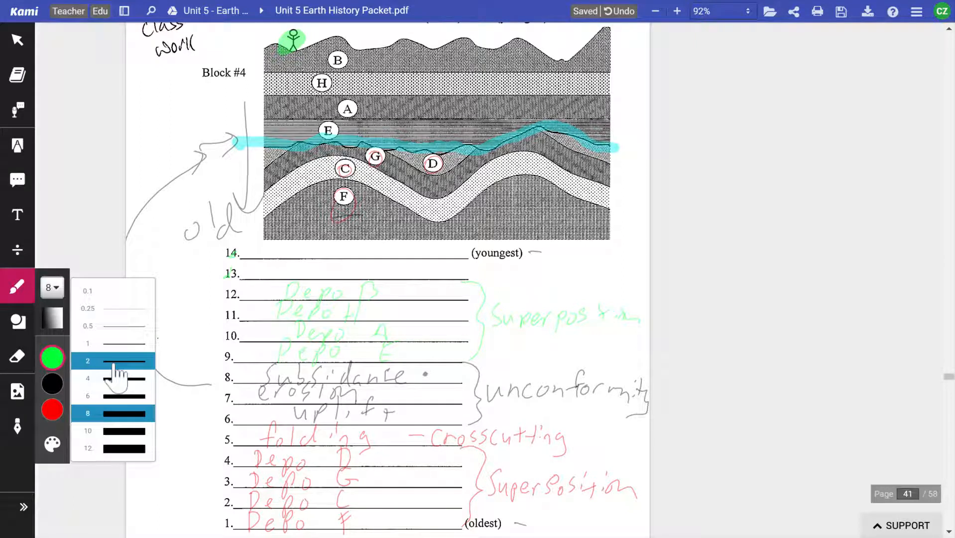
{"action": "left_click", "coordinate": [87, 360]}
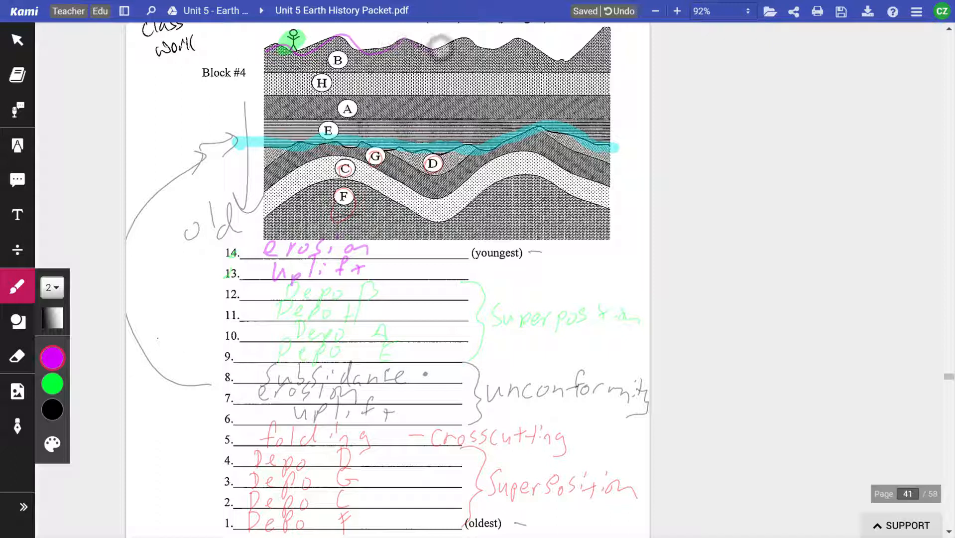
{"action": "left_click_drag", "start_coordinate": [365, 46], "coordinate": [585, 52]}
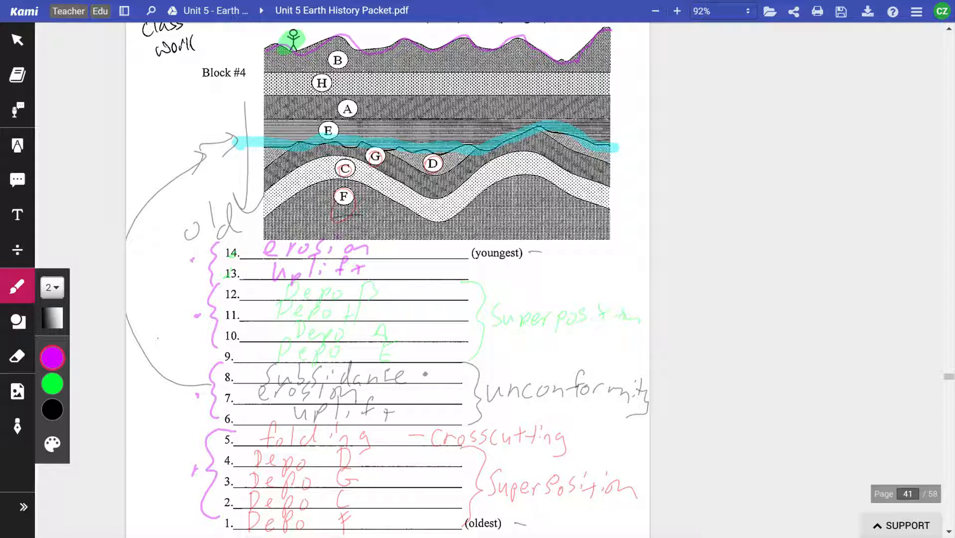
{"action": "mouse_move", "coordinate": [720, 191]}
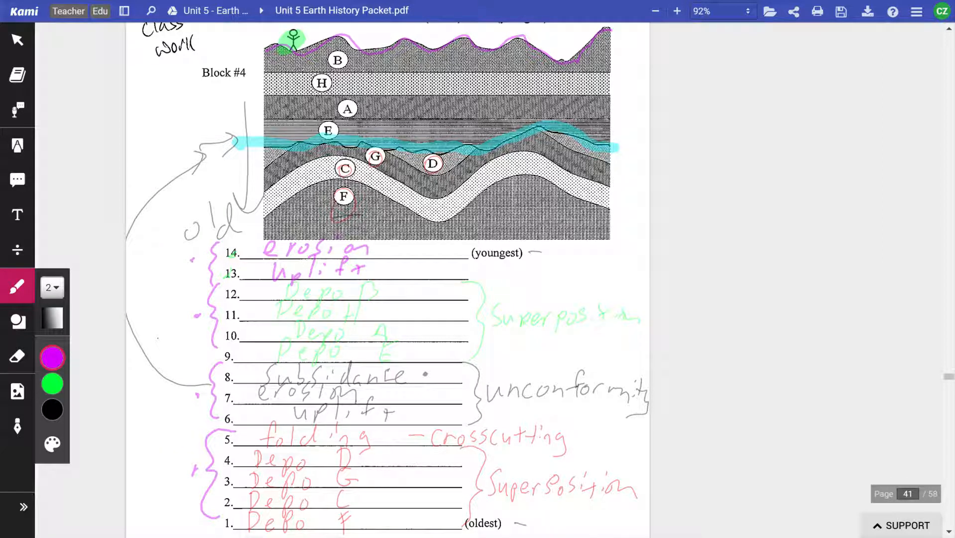
Draw a magenta V in the syncline trough near layer D.
{"action": "scroll", "scroll_direction": "down", "scroll_amount": 3}
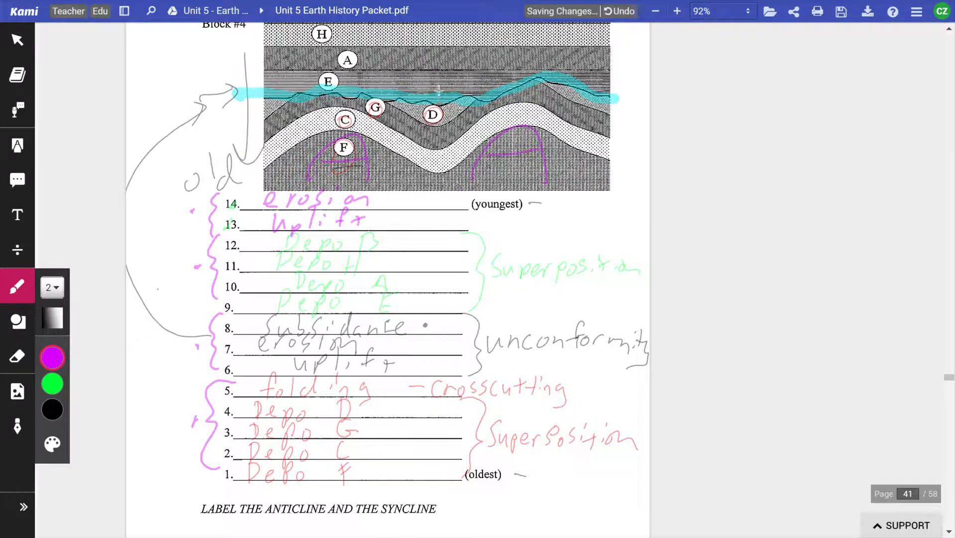
{"action": "left_click_drag", "start_coordinate": [436, 80], "coordinate": [436, 153]}
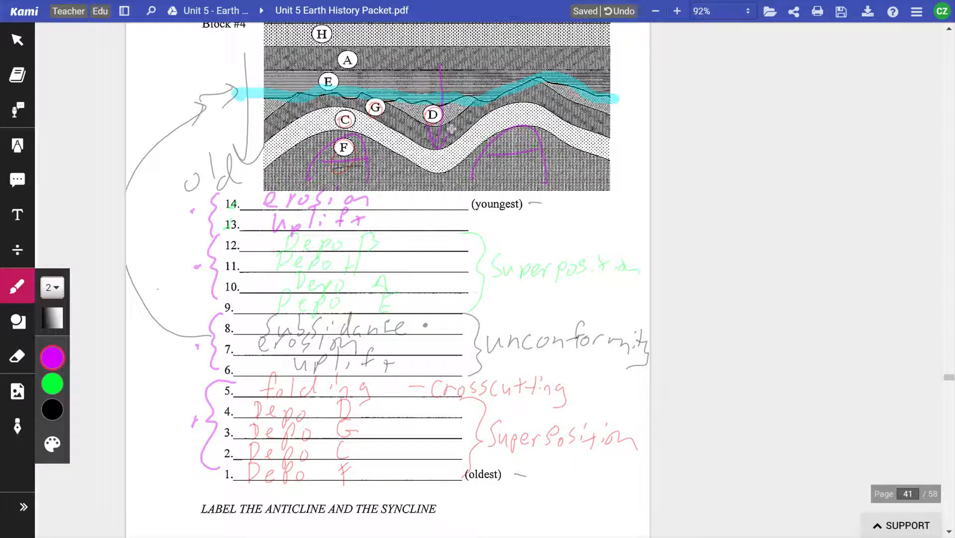